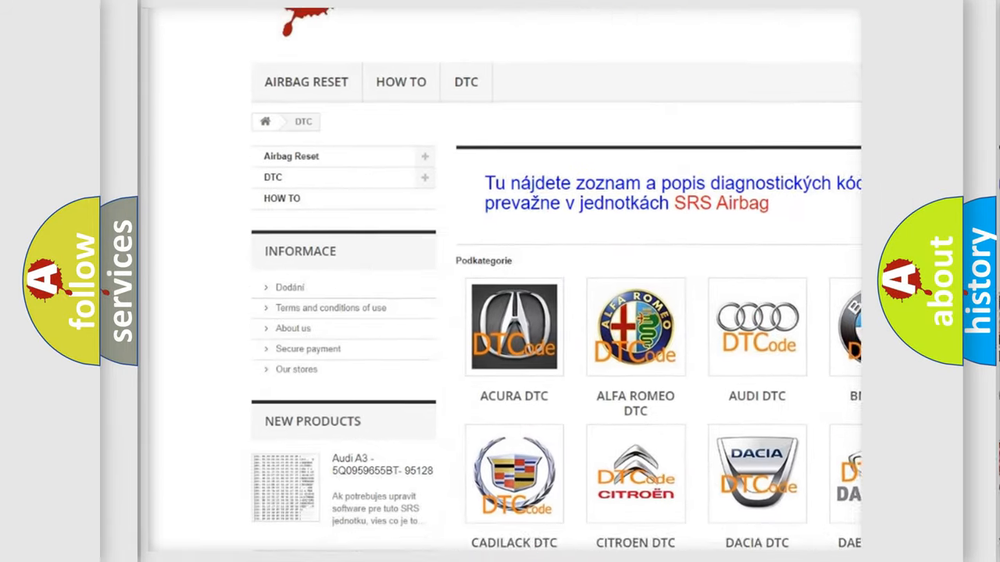
pyautogui.scroll(-3)
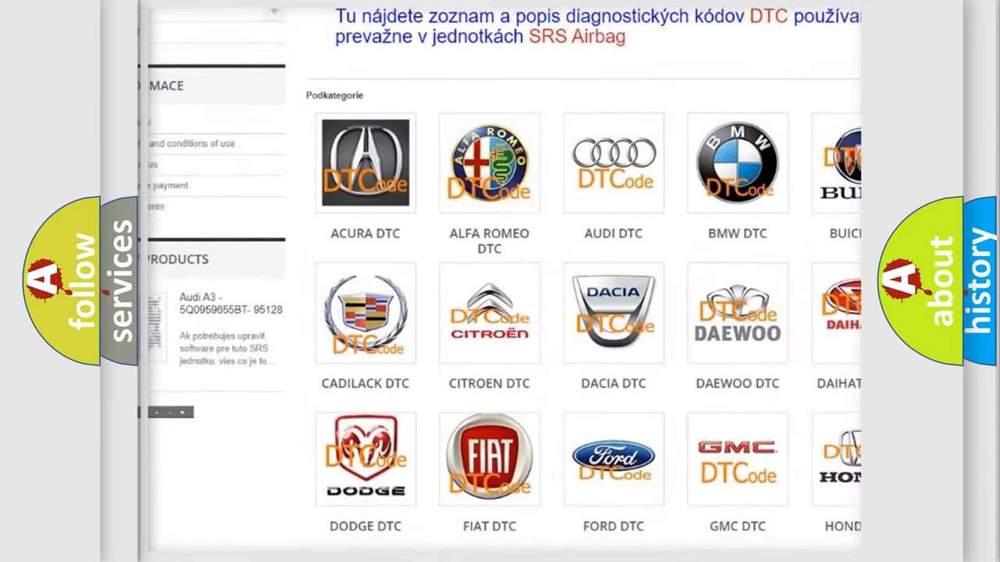
pyautogui.scroll(-3)
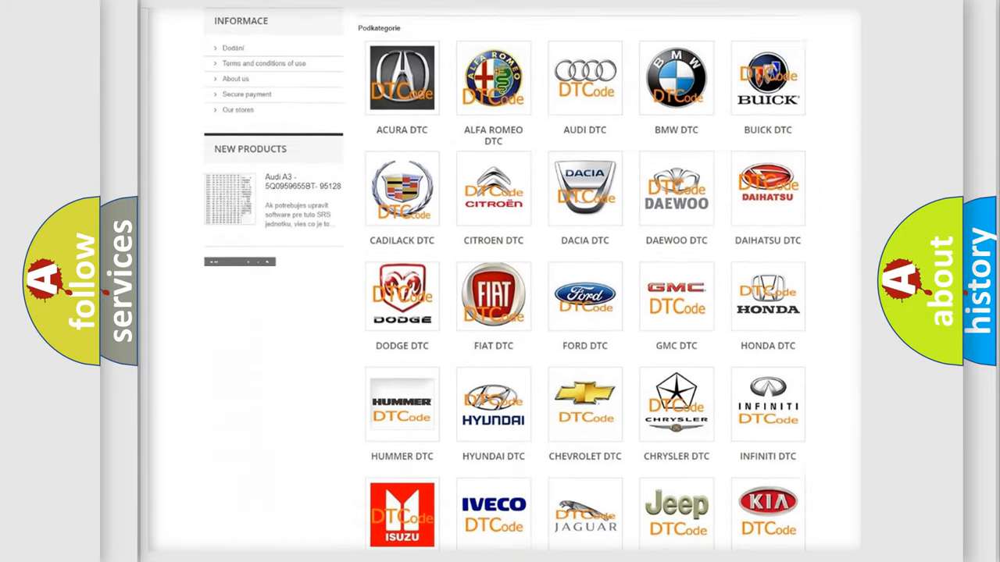
pyautogui.scroll(-3)
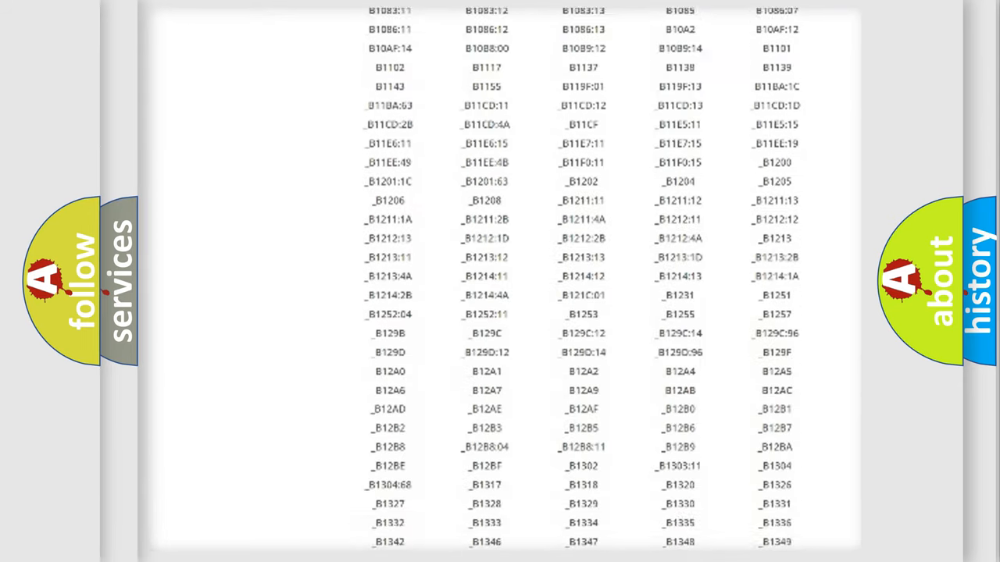
pyautogui.scroll(-3)
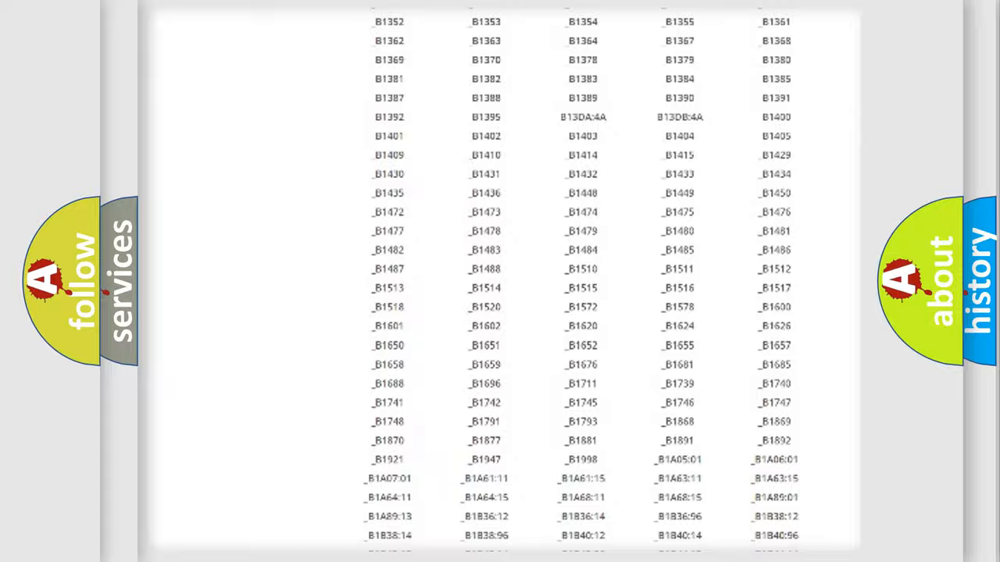